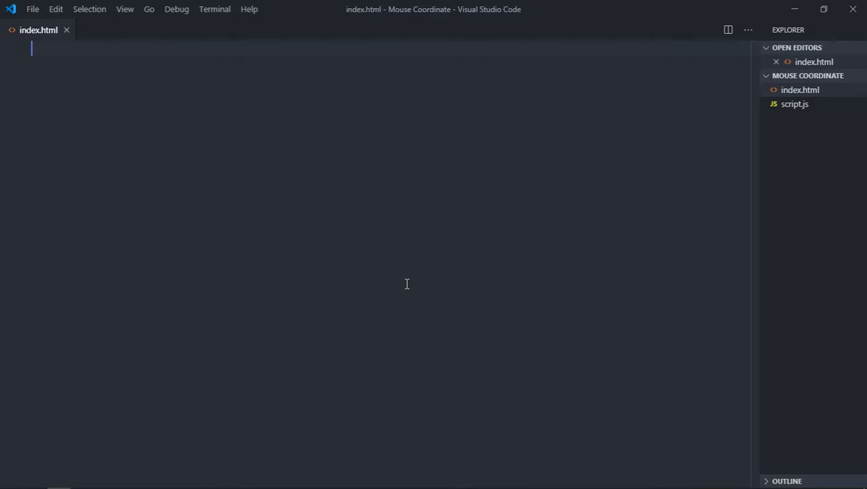
mouse_move(349, 338)
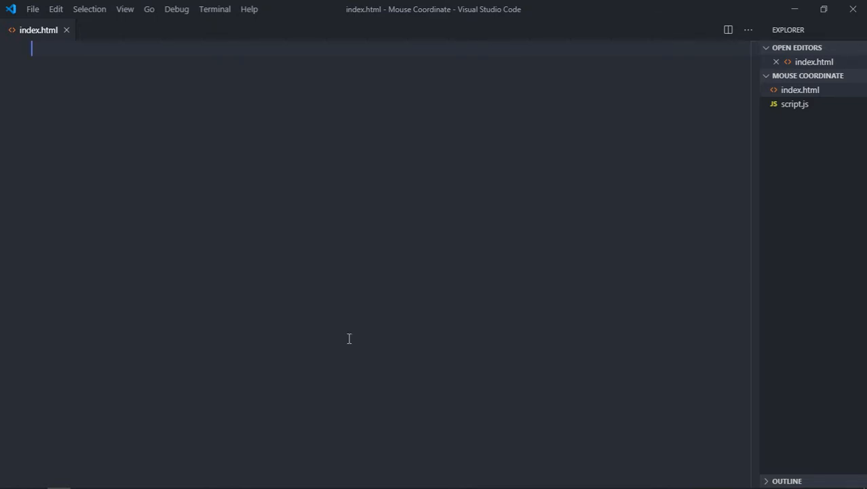
- Expand the Emmet HTML boilerplate and add a div with id="output" and a style attribute
text(!)
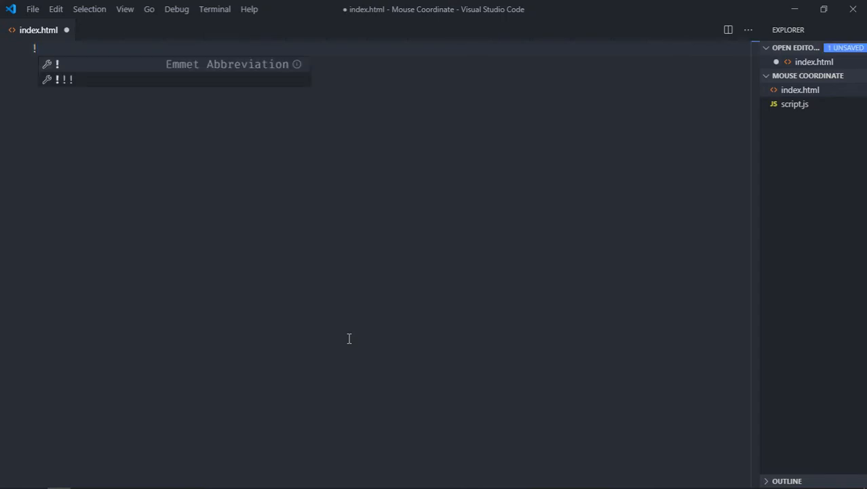
key(Tab)
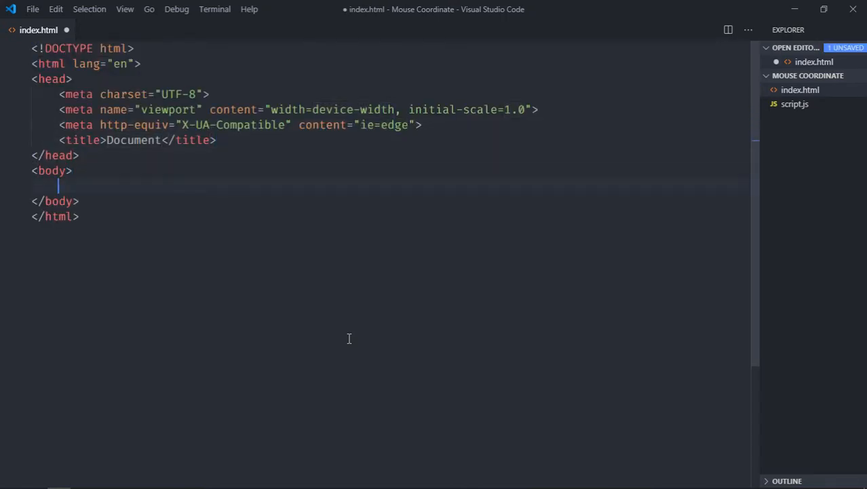
text(div)
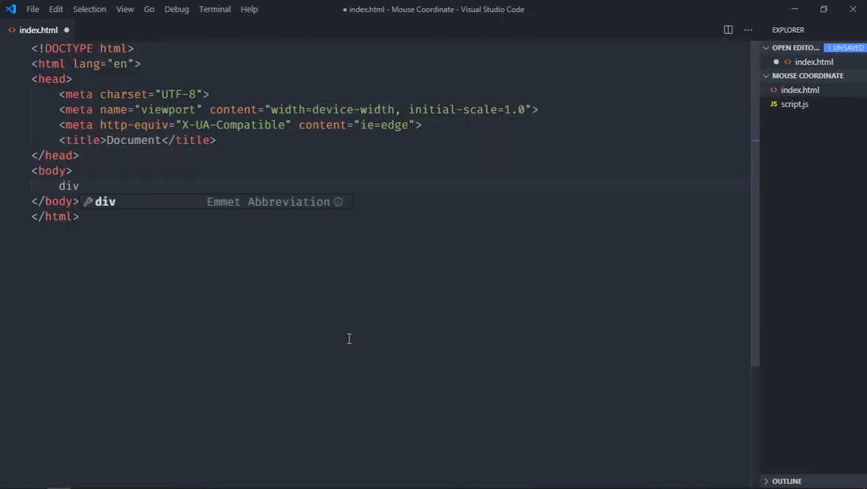
key(Tab)
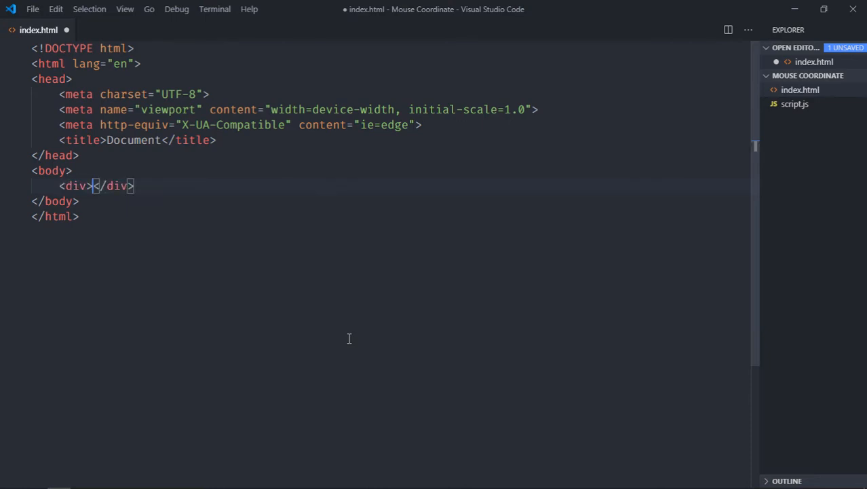
text(id)
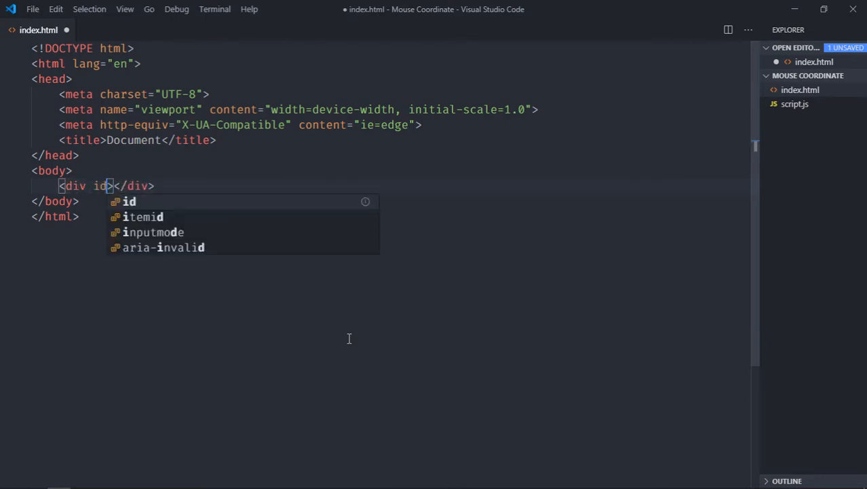
text(="output")
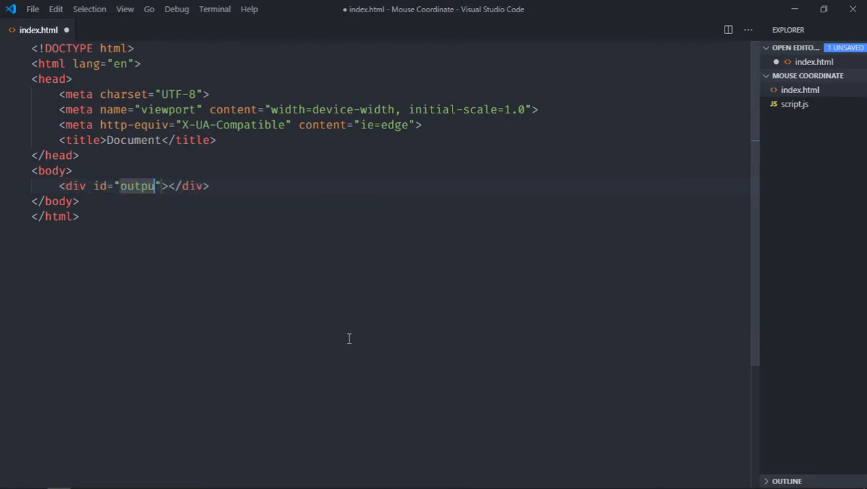
text(style=t")
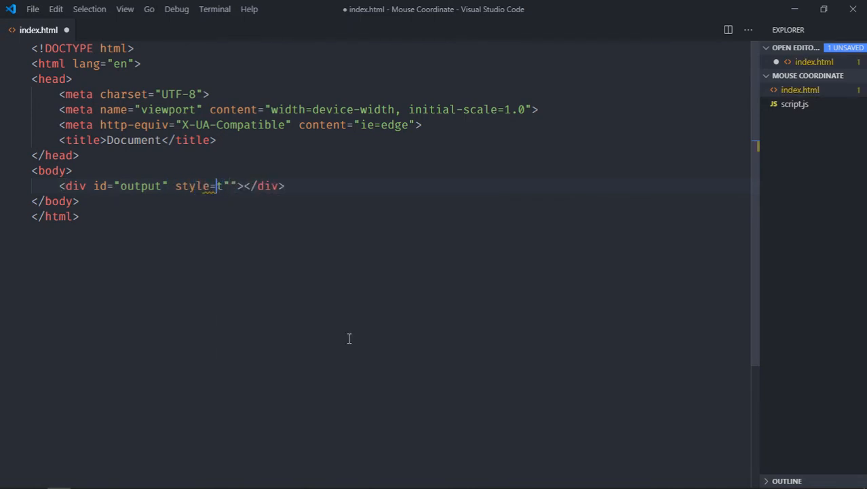
text(text)
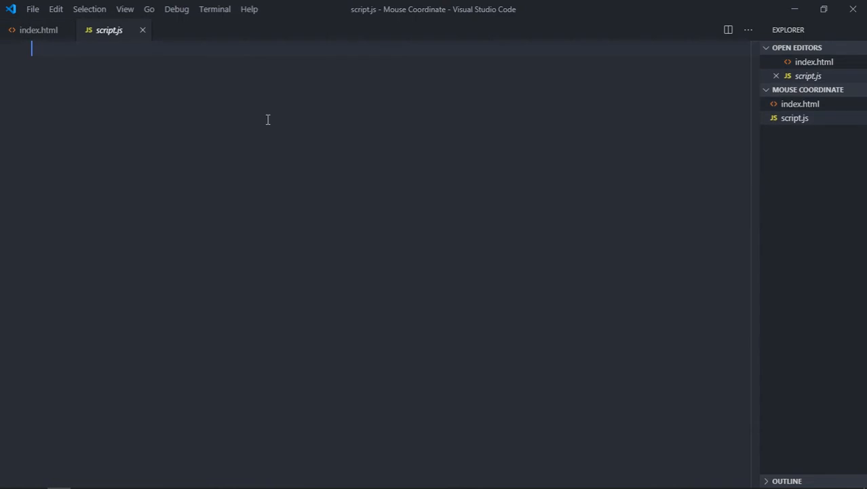
- Declare output via document.querySelector and add a document click listener taking e
text(let output = docu)
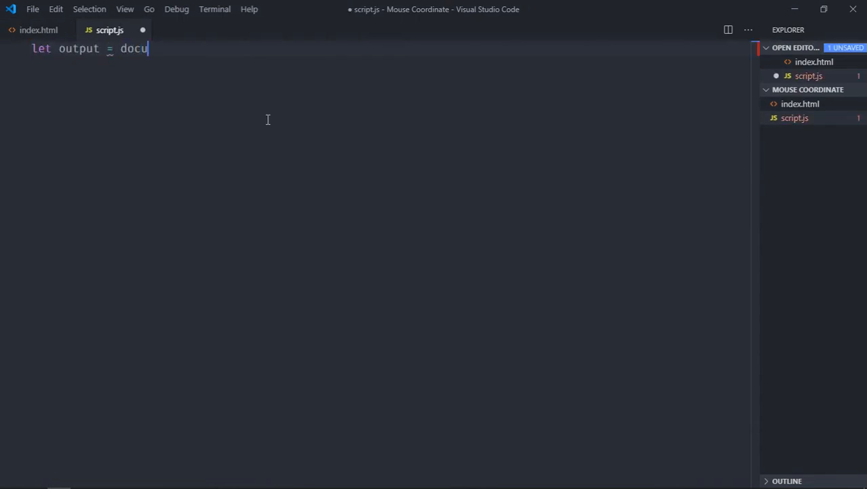
text(ment.querySelector('#o)
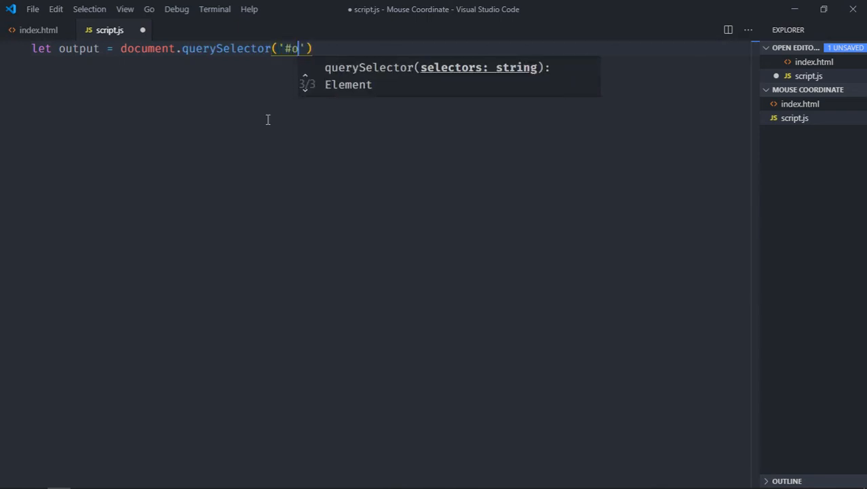
text(utput');)
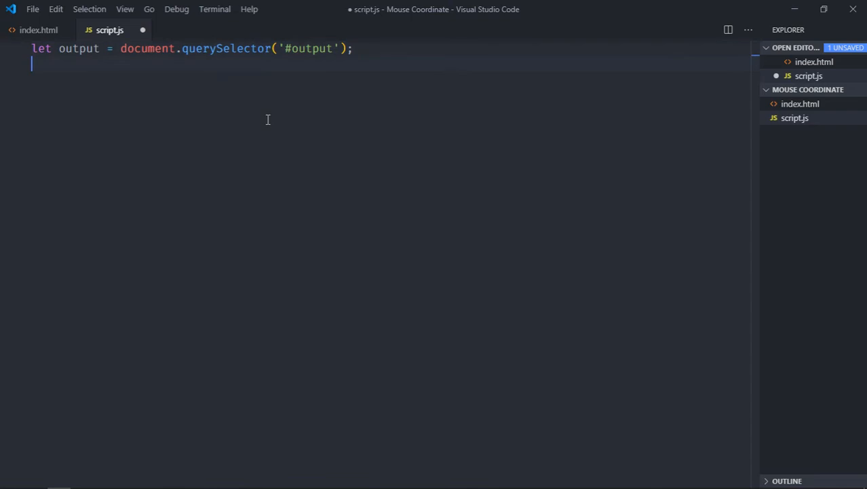
text(document.addEventListener('click', ))
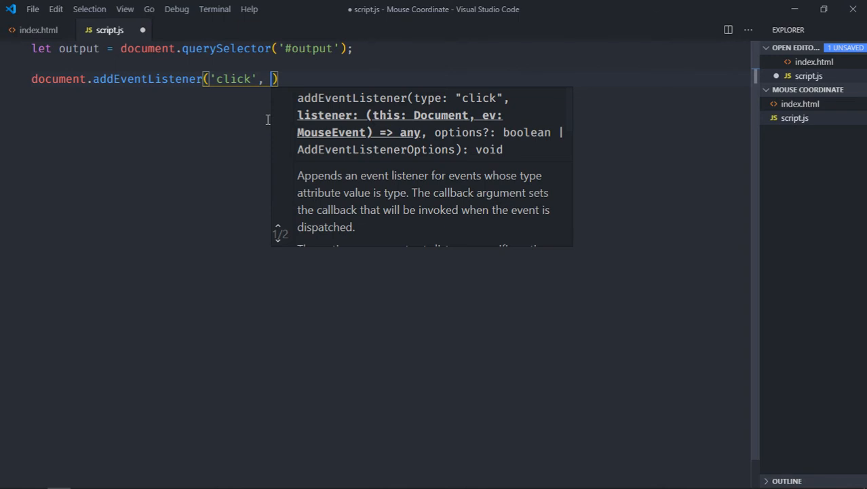
text((e))
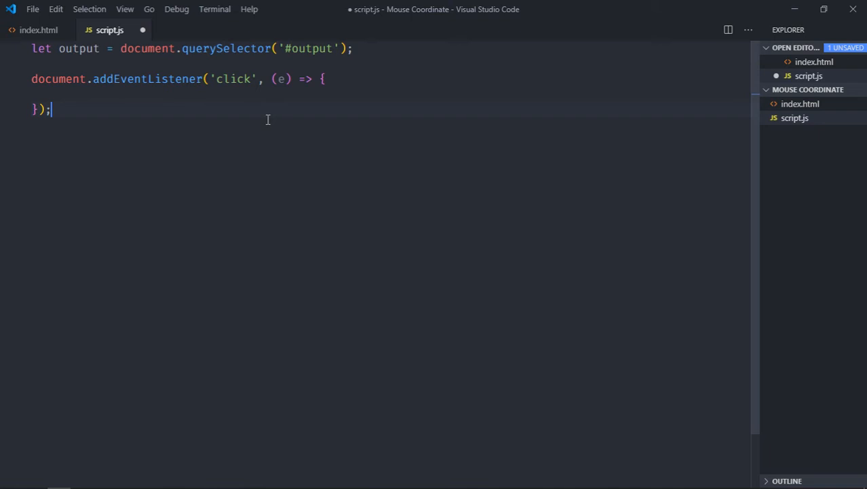
- Set output.innerText to `X: ${e.pageX} - Y: ${e.pageY}` and save script.js
text(output.)
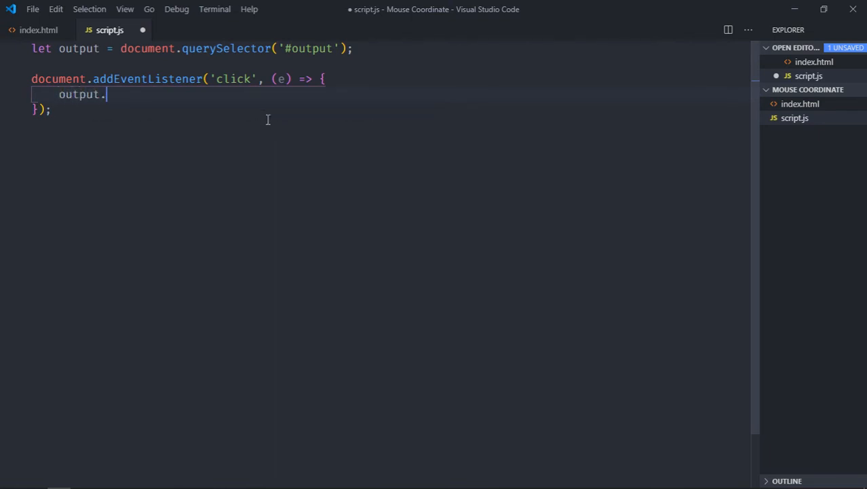
text(innerTe)
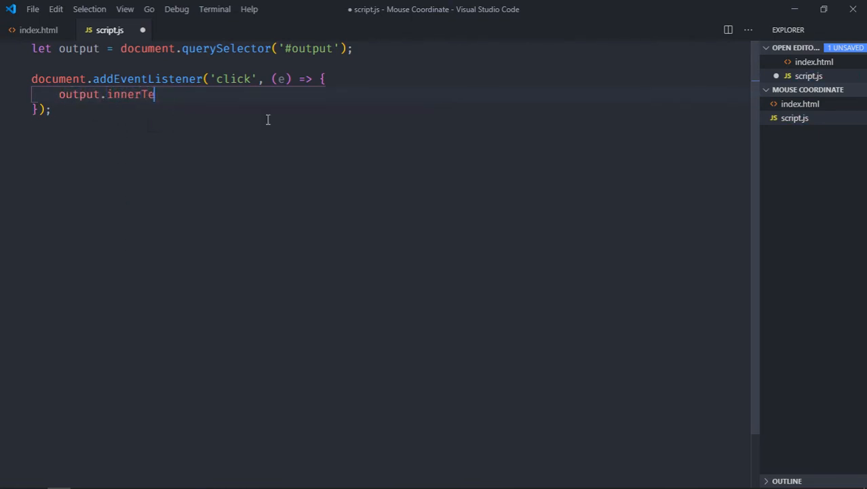
text(xt =)
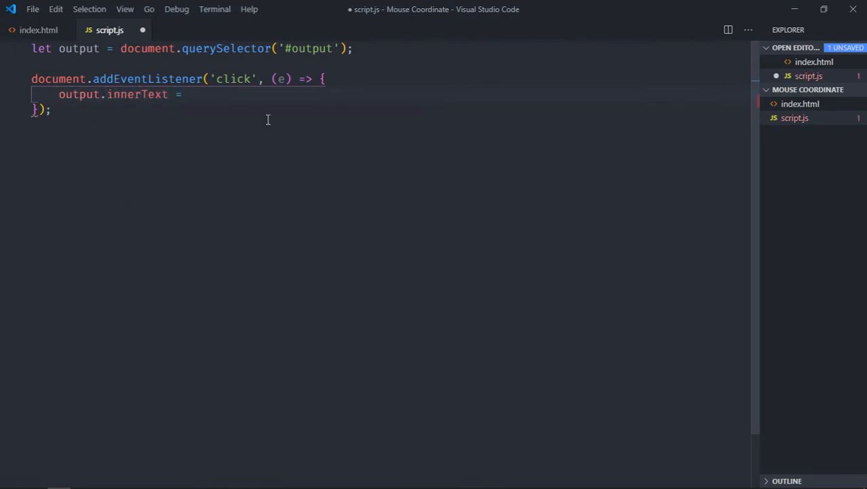
text(`)
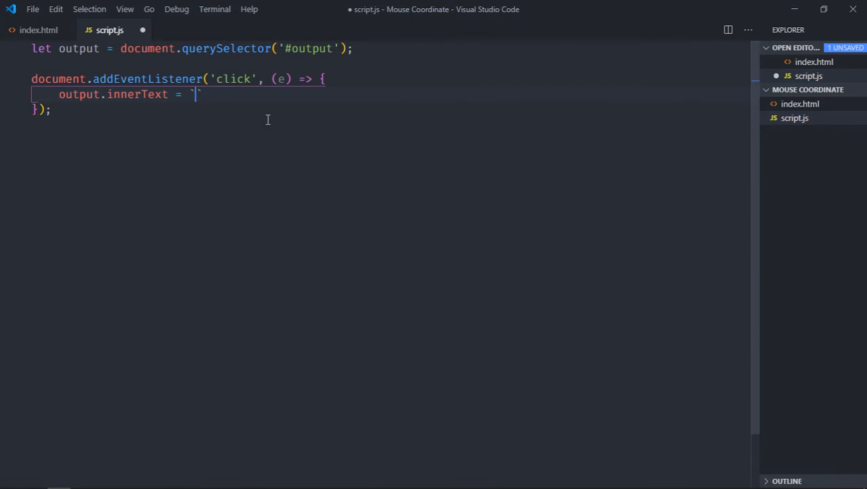
text({})
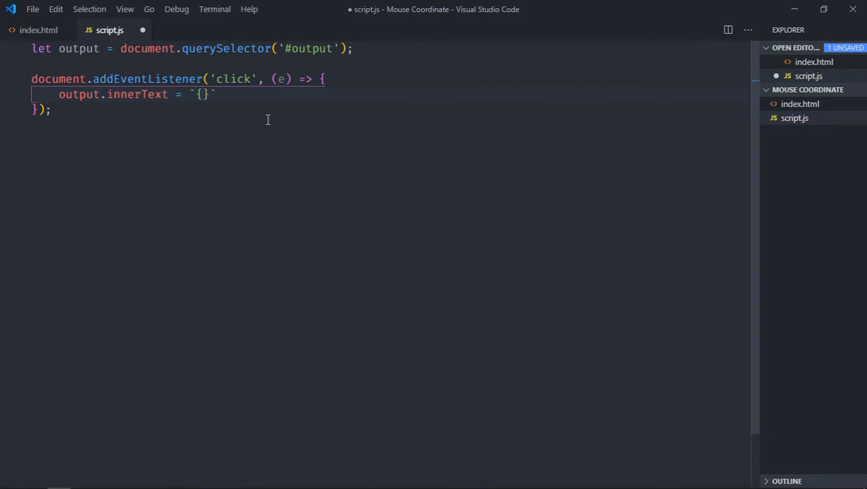
text(X:)
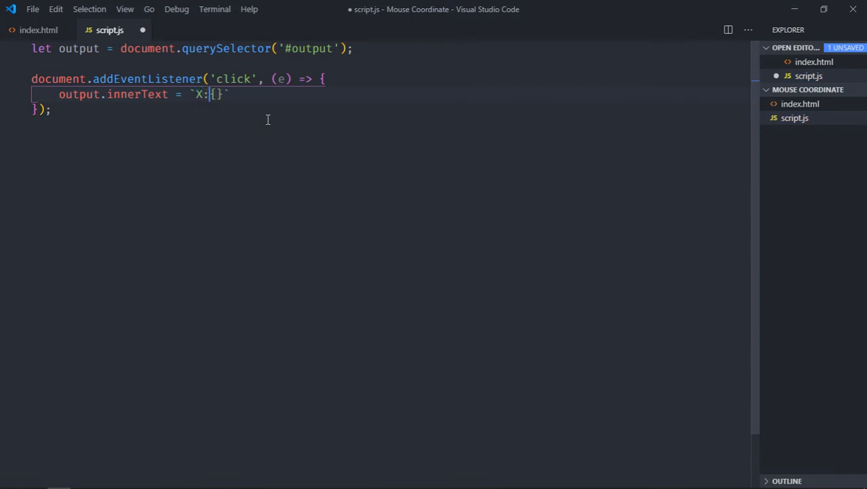
text($)
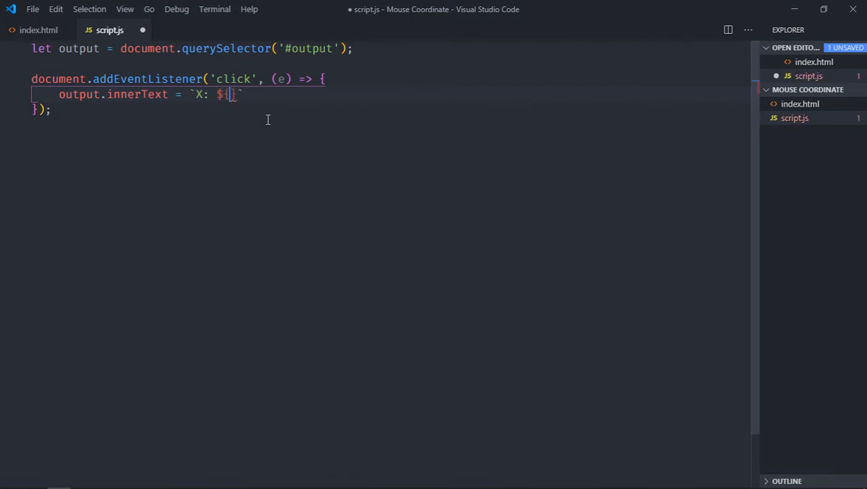
text(e.)
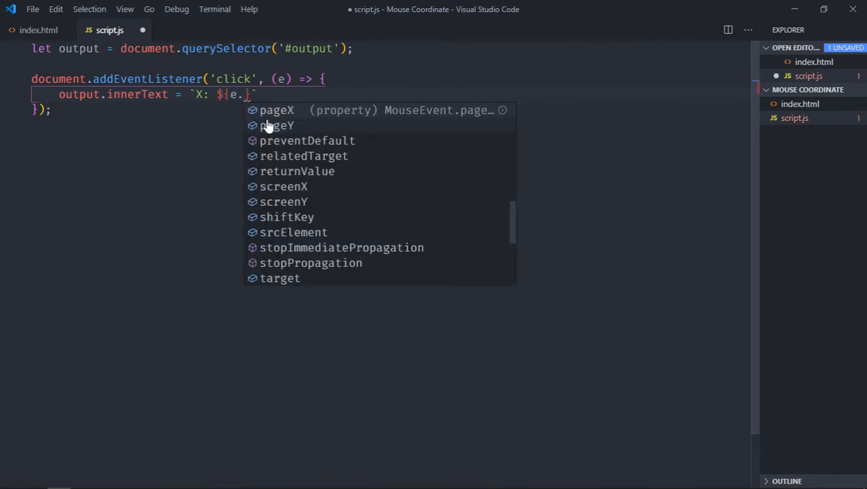
text(pageX)
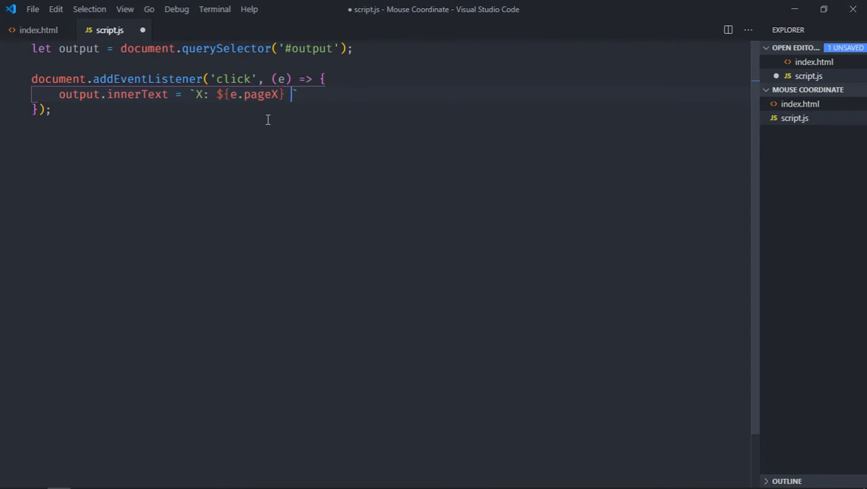
text(- Y: {)
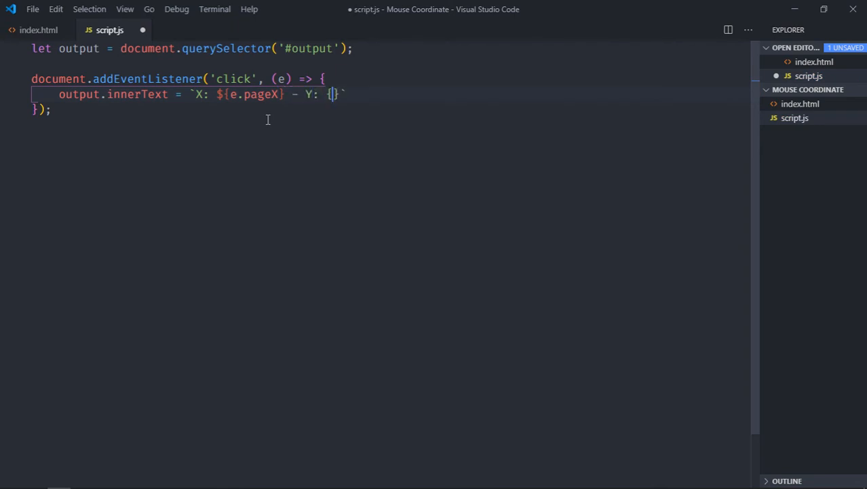
text(e.)
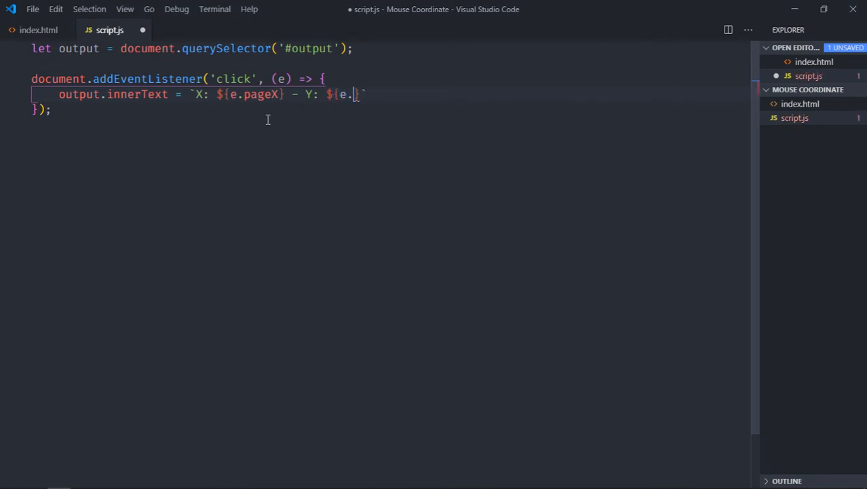
text(pageY)
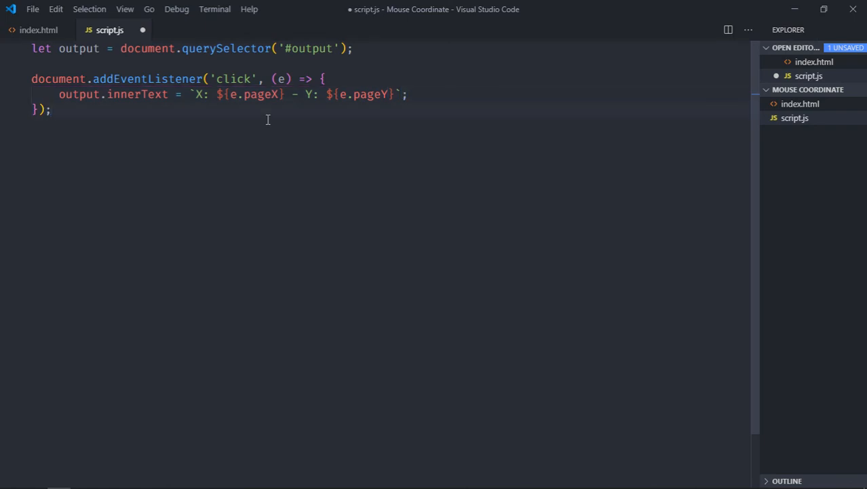
key(ctrl+s)
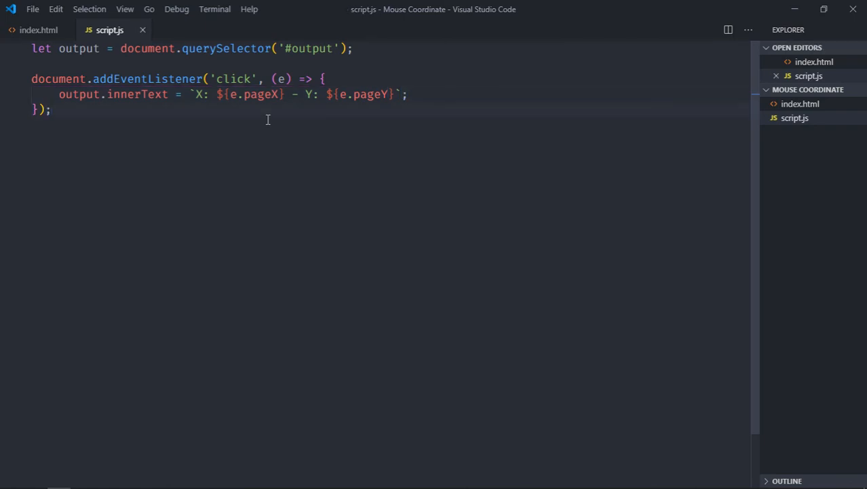
- Add <script src="script.js"></script> below the output div in index.html
click(38, 30)
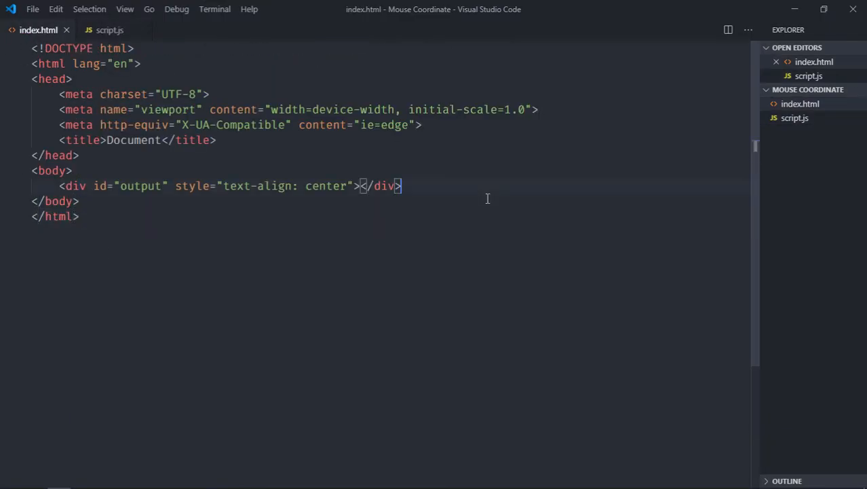
text(<script src=""></script>)
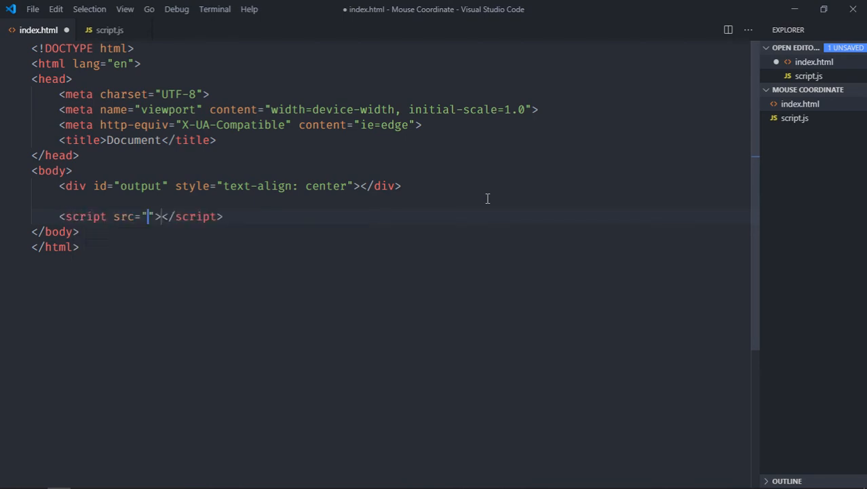
text(script.js)
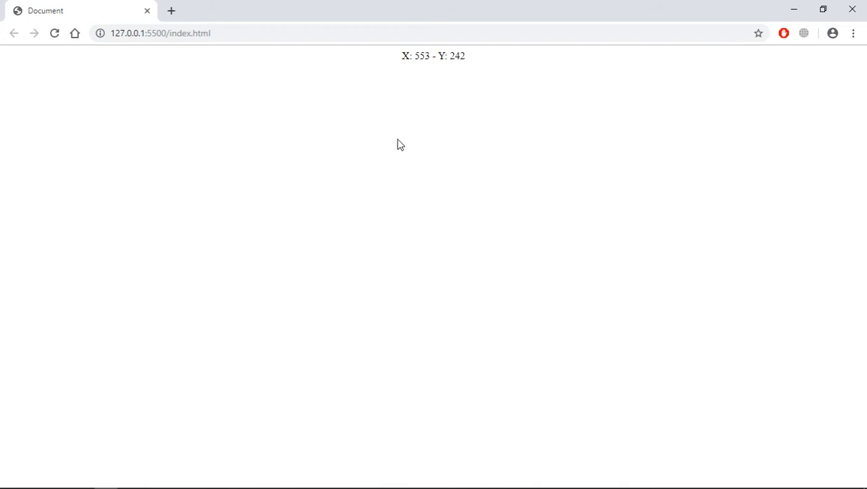
mouse_move(106, 80)
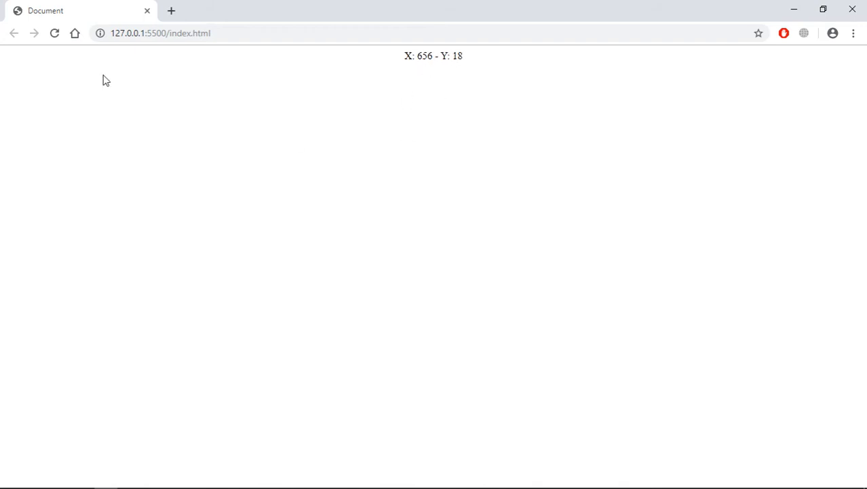
mouse_move(414, 275)
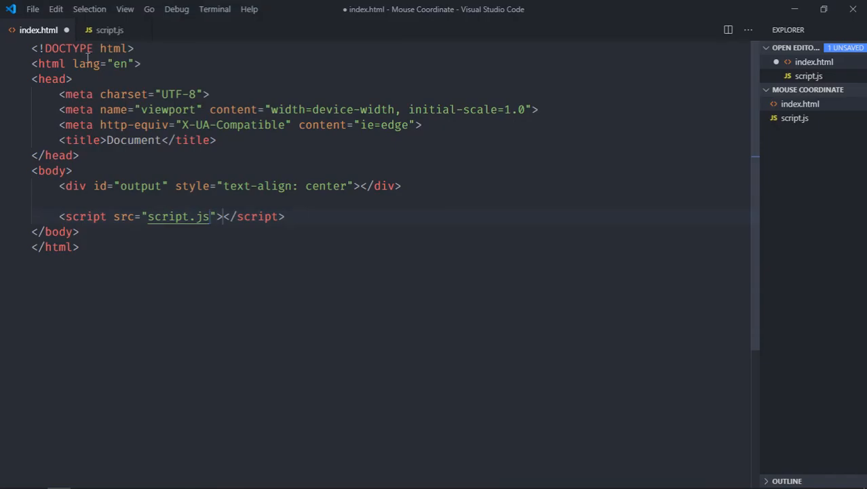
- Make the duplicated listener in script.js fire on 'mousemove'
click(109, 30)
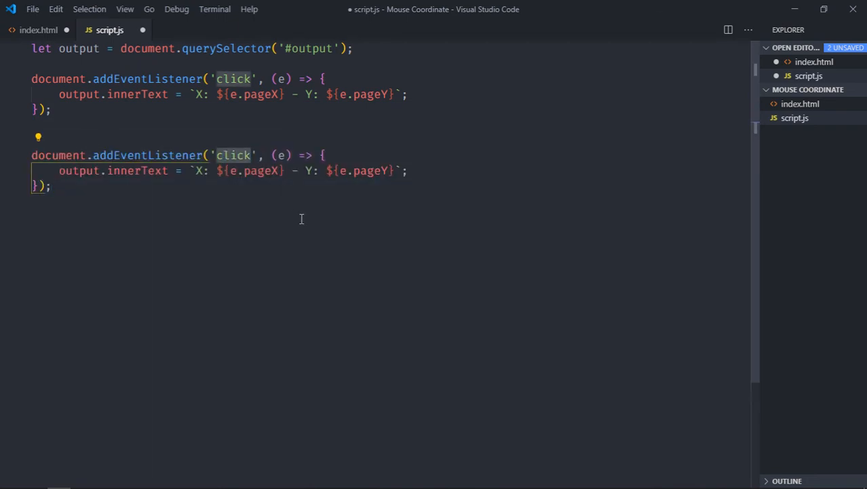
text(mousemove)
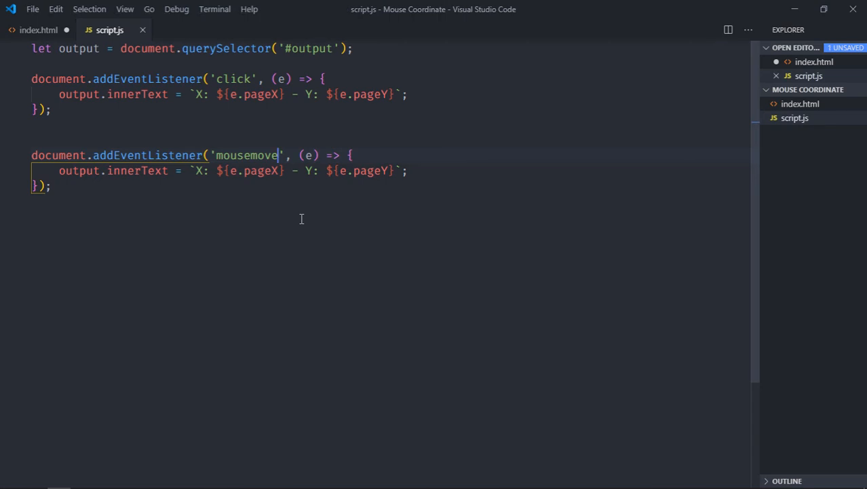
mouse_move(245, 123)
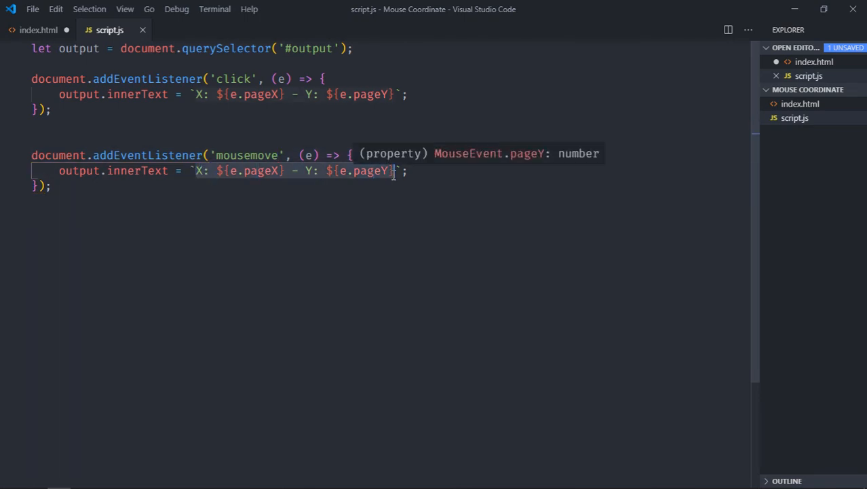
mouse_move(389, 225)
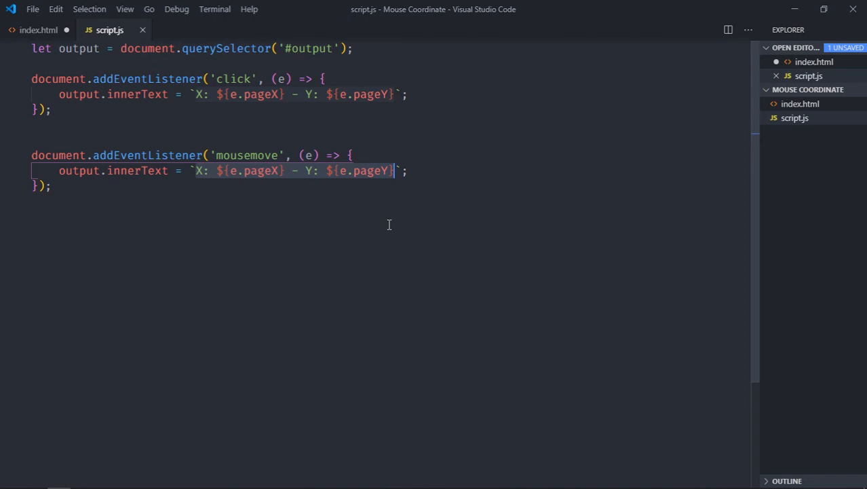